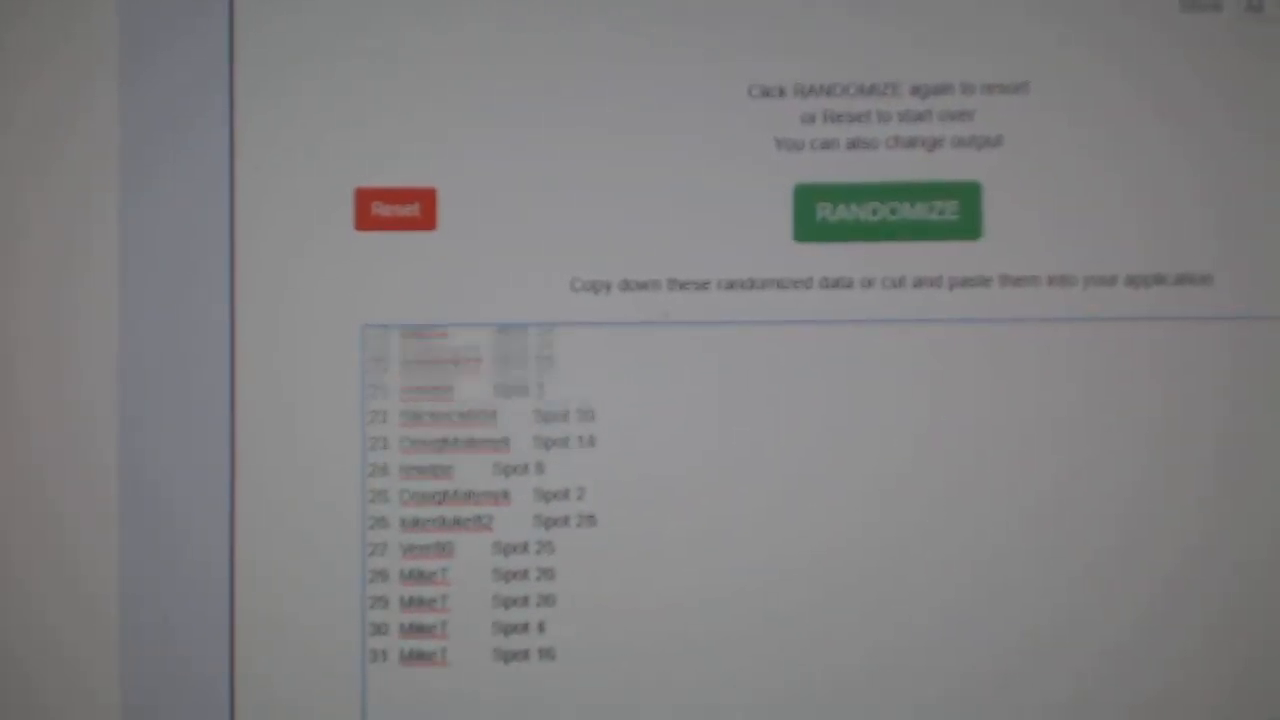
- Randomize the NHL team list on Random.org to get a shuffled order
{"action": "left_click", "coordinate": [886, 212]}
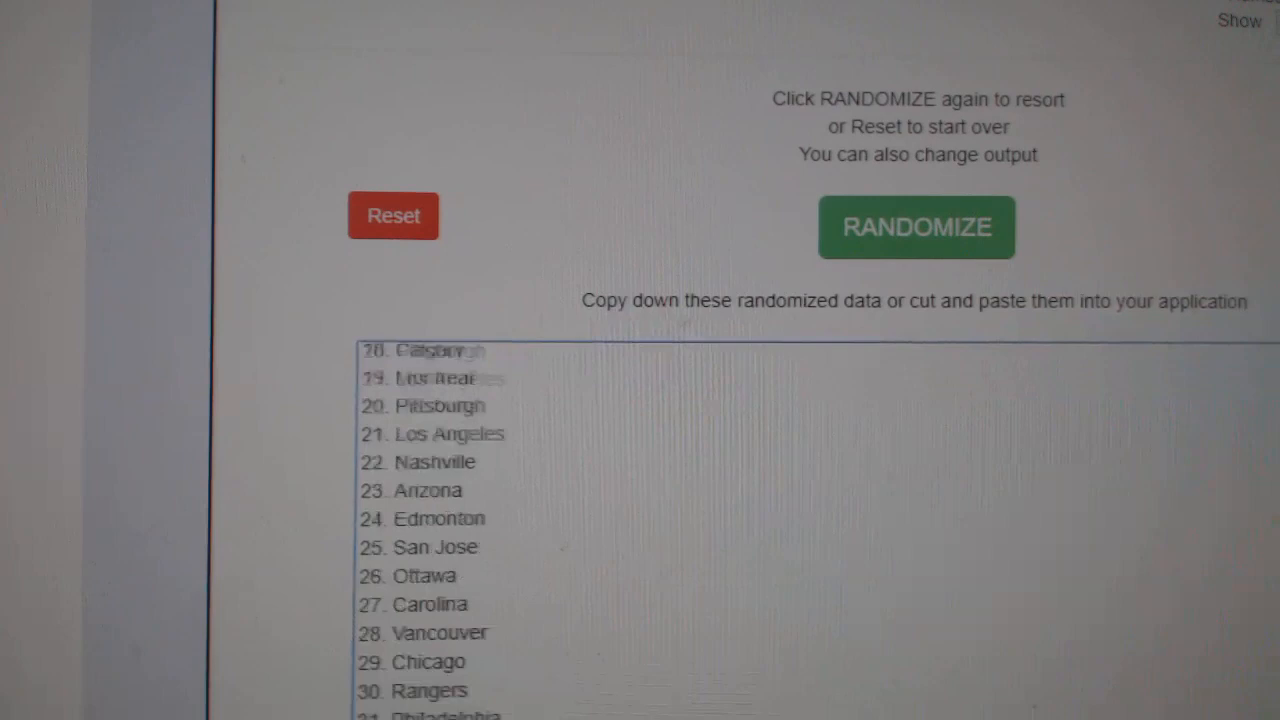
- Switch to the CnC10539 Google Sheets spreadsheet pairing names, spots and teams
{"action": "left_click", "coordinate": [916, 226]}
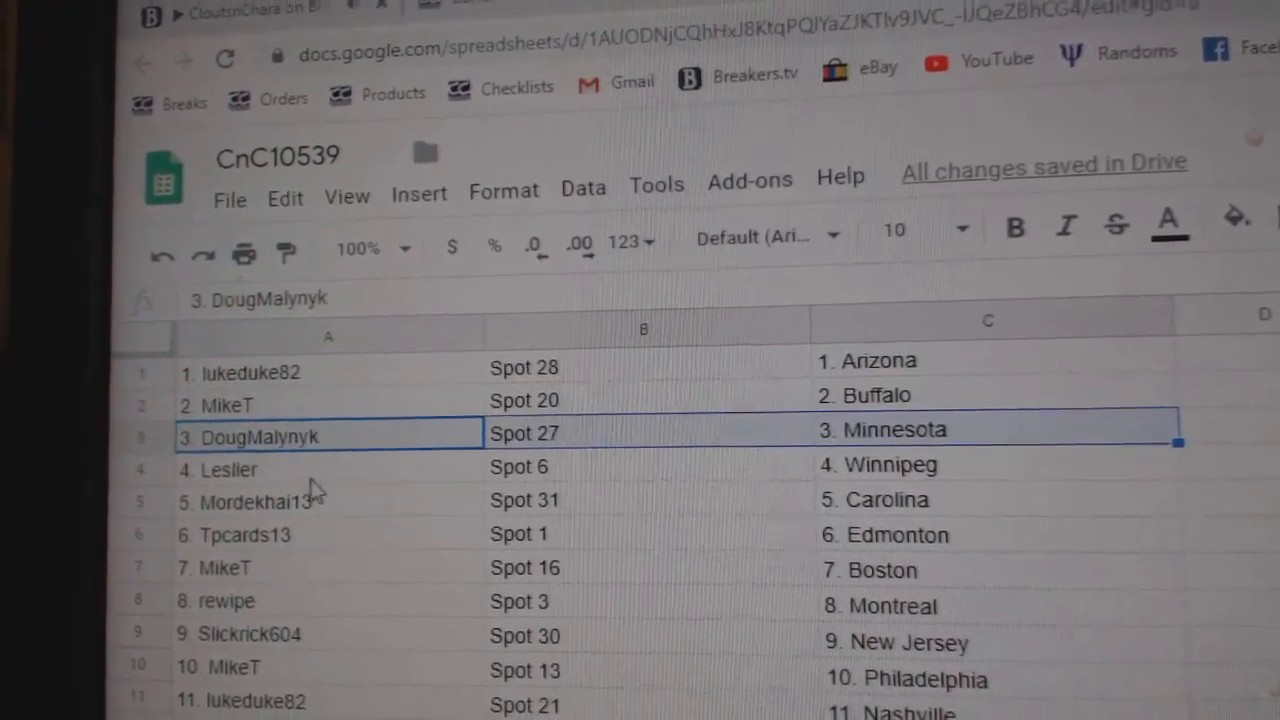
{"action": "left_click", "coordinate": [900, 470]}
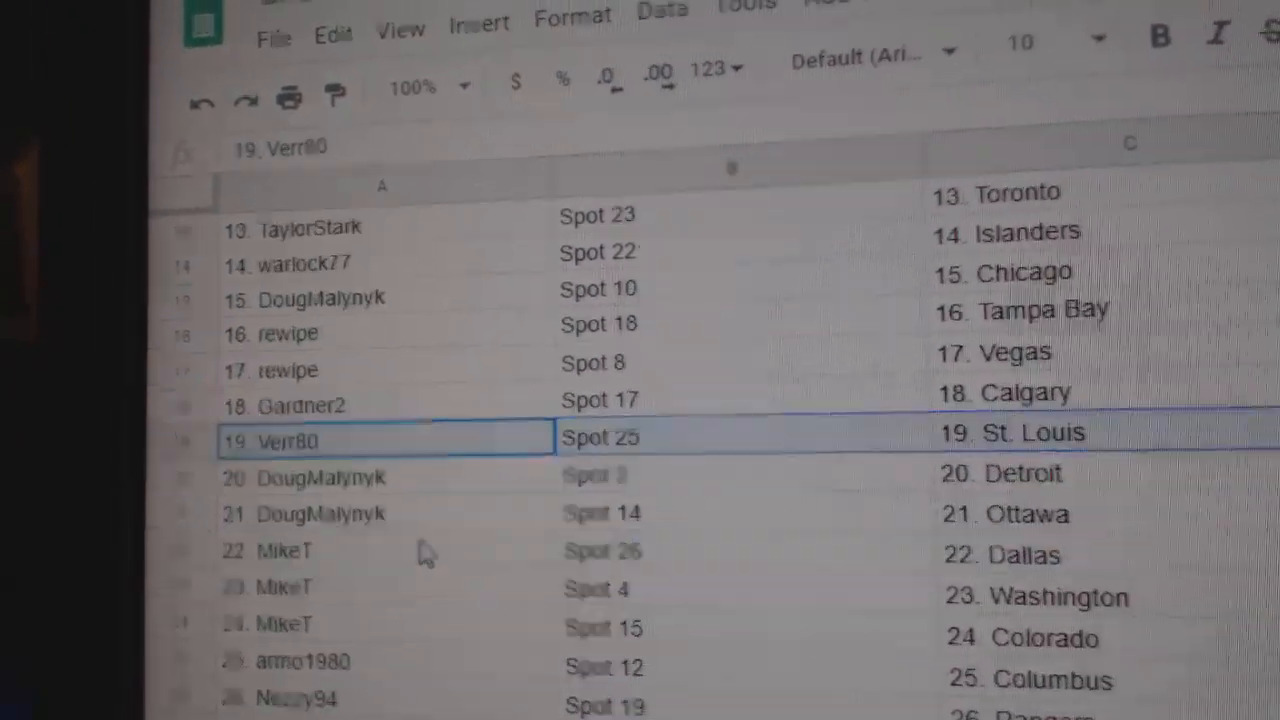
{"action": "scroll", "scroll_direction": "down", "scroll_amount": 3}
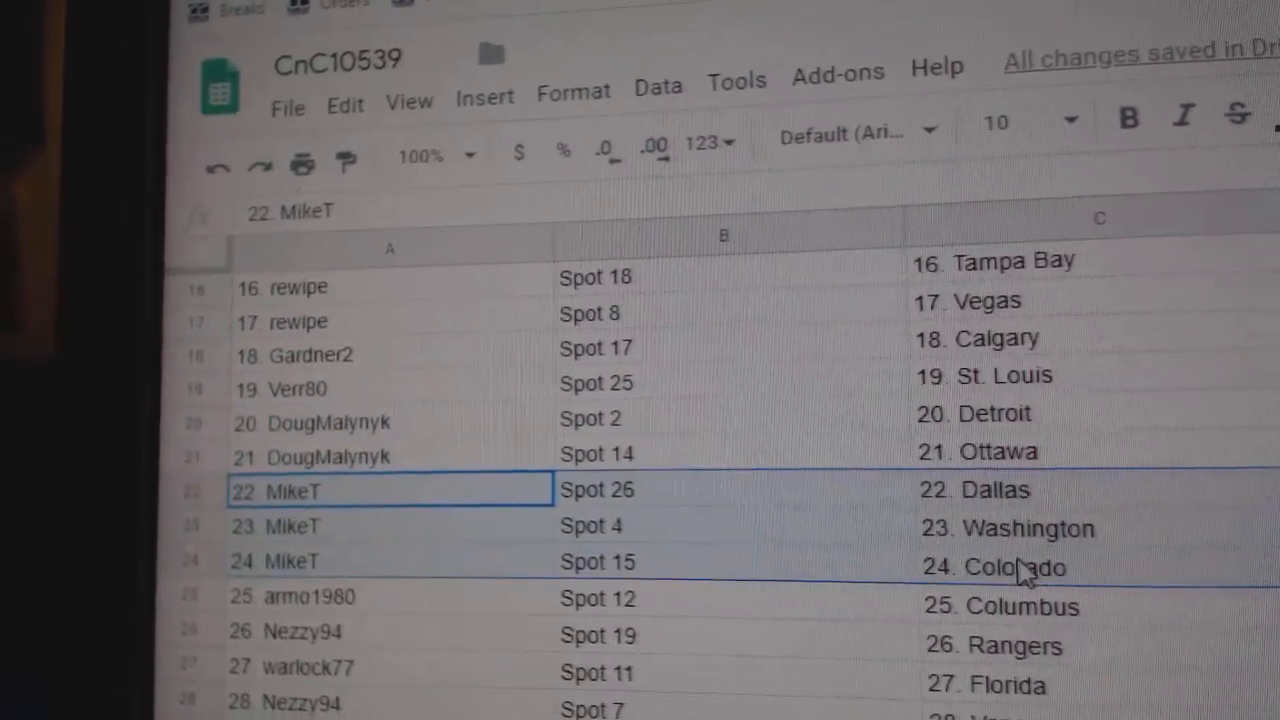
{"action": "left_click", "coordinate": [390, 596]}
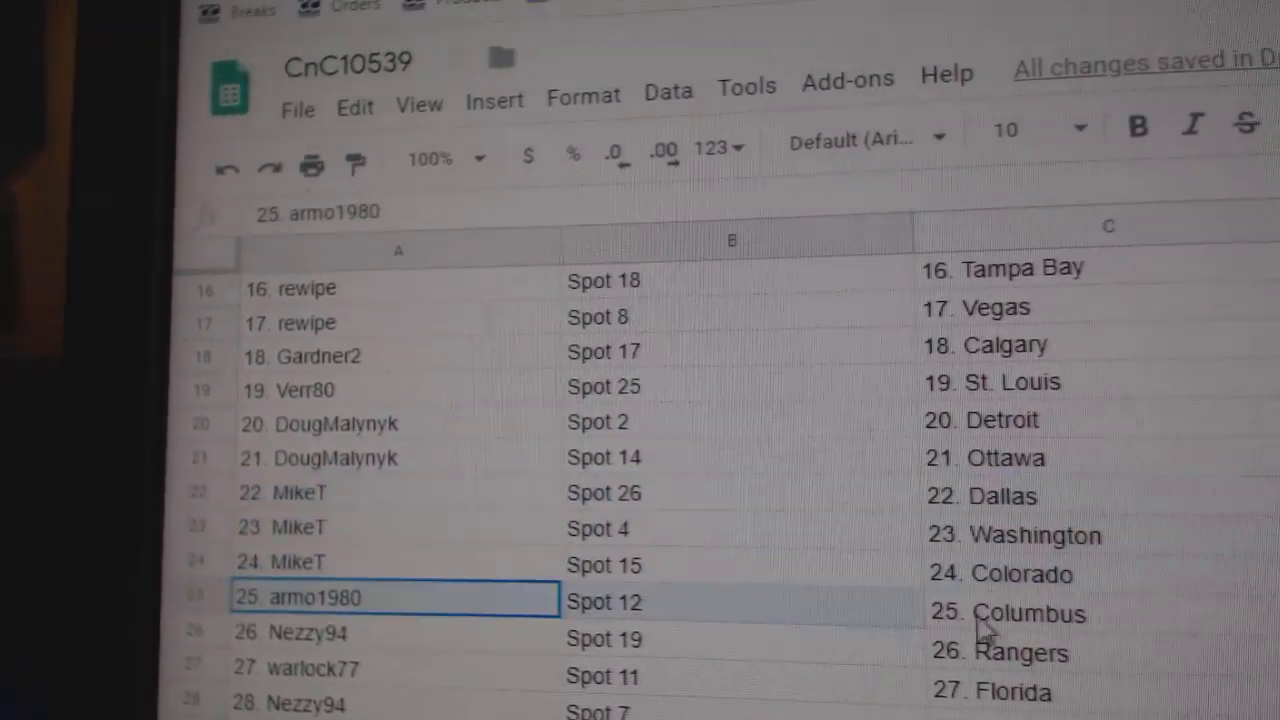